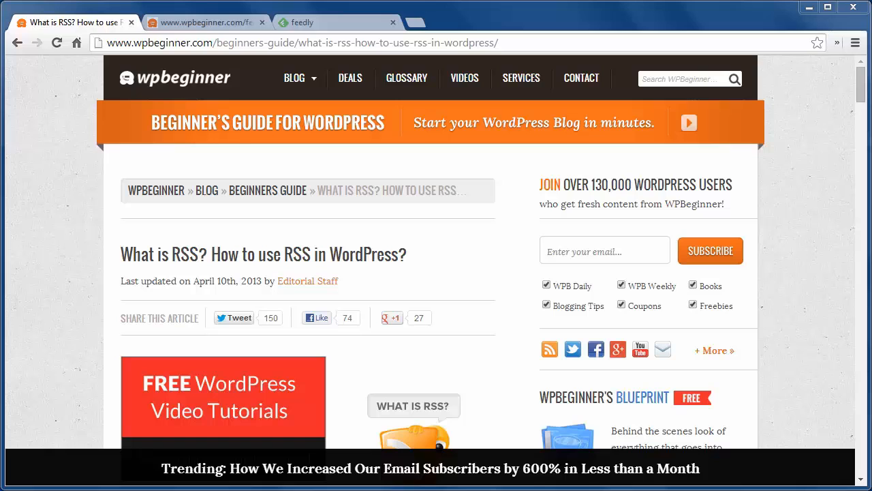
- Switch to the wpbeginner.com/feed tab to see WPBeginner's raw RSS XML
click(205, 22)
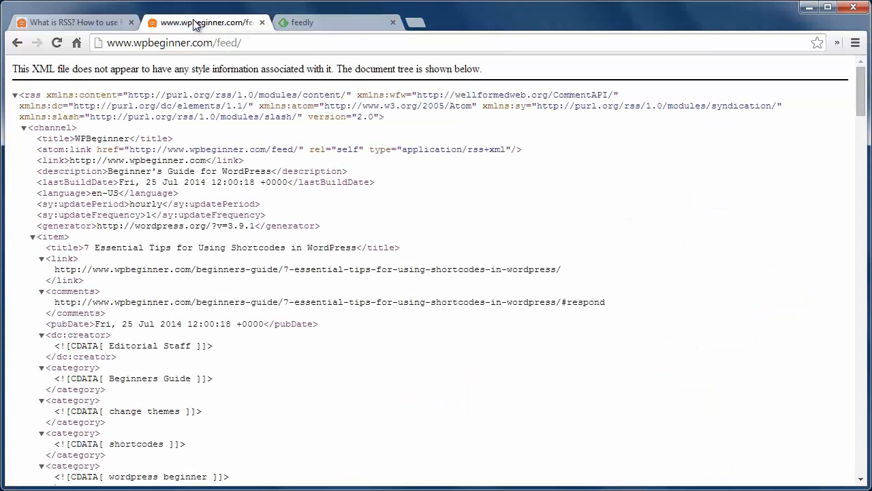
mouse_move(188, 285)
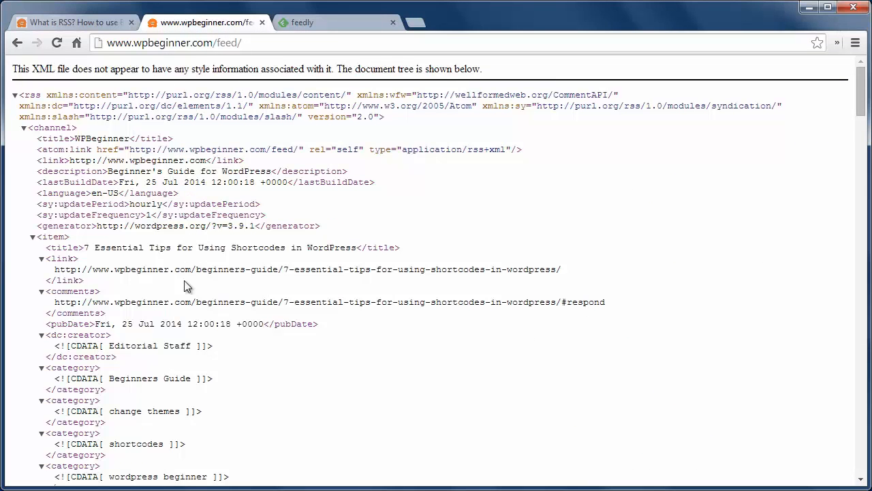
mouse_move(186, 398)
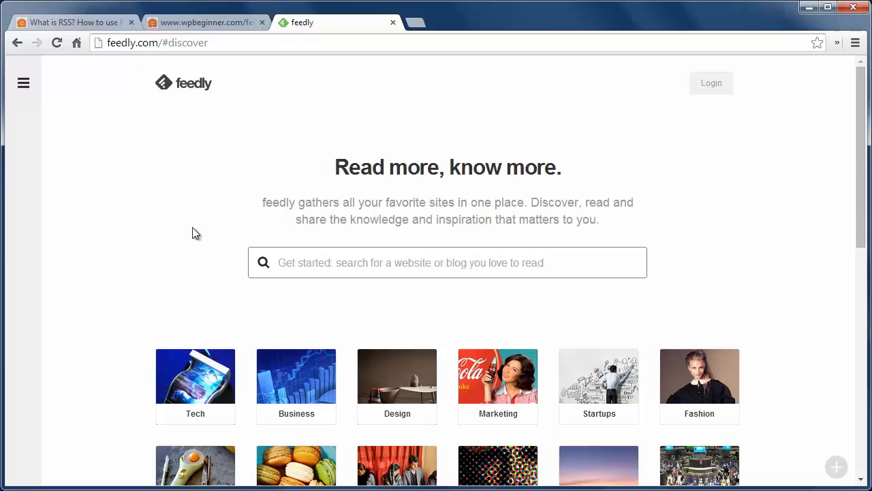
- Search Feedly for 'wpbeginner' and open the WPBeginner feed page
text(wpbeginner)
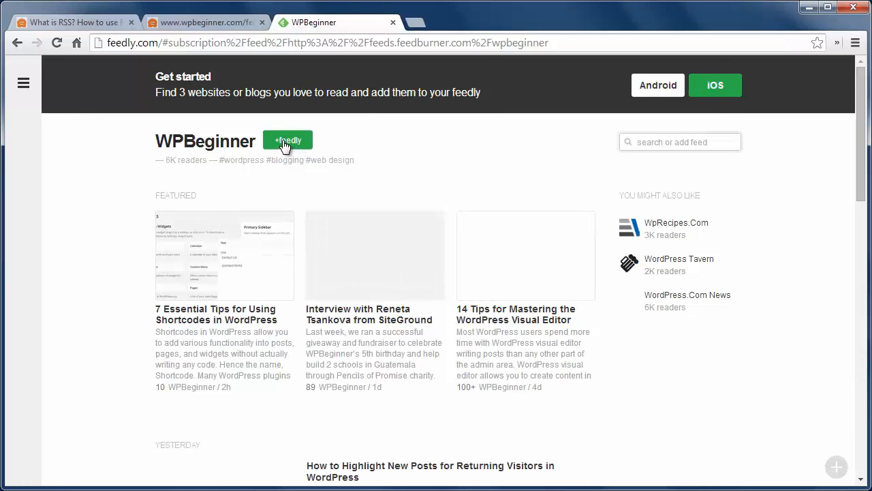
- Follow the WPBeginner feed, sign in, and tick the WP collection in Update Source
click(286, 139)
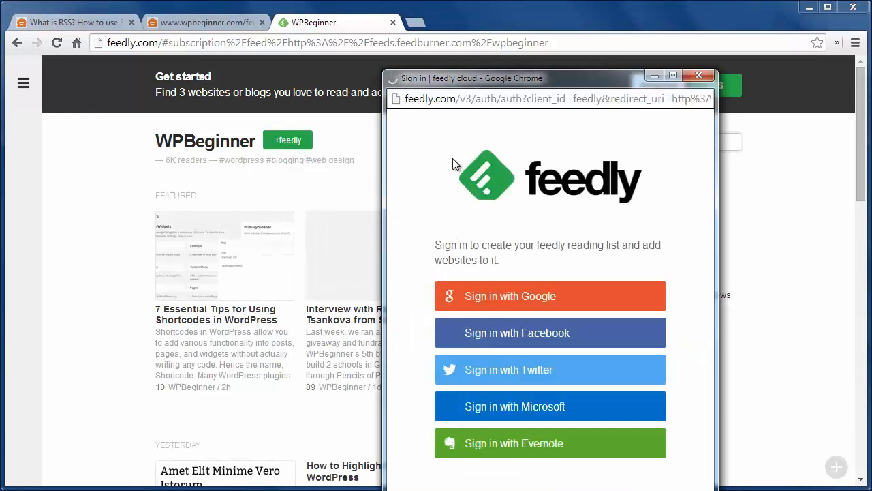
drag(469, 78, 385, 36)
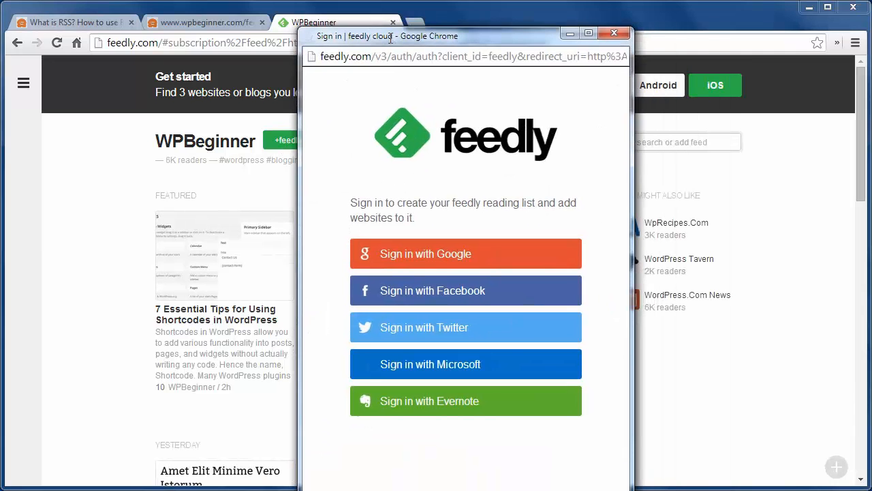
mouse_move(431, 260)
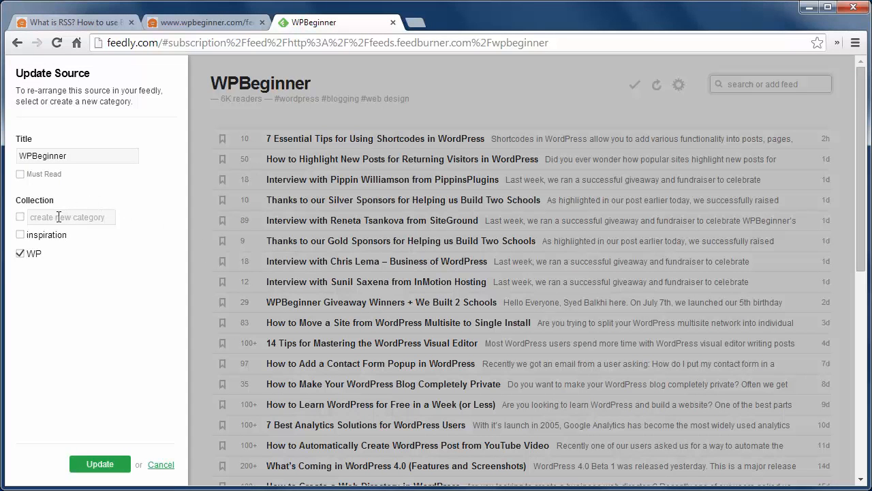
click(19, 217)
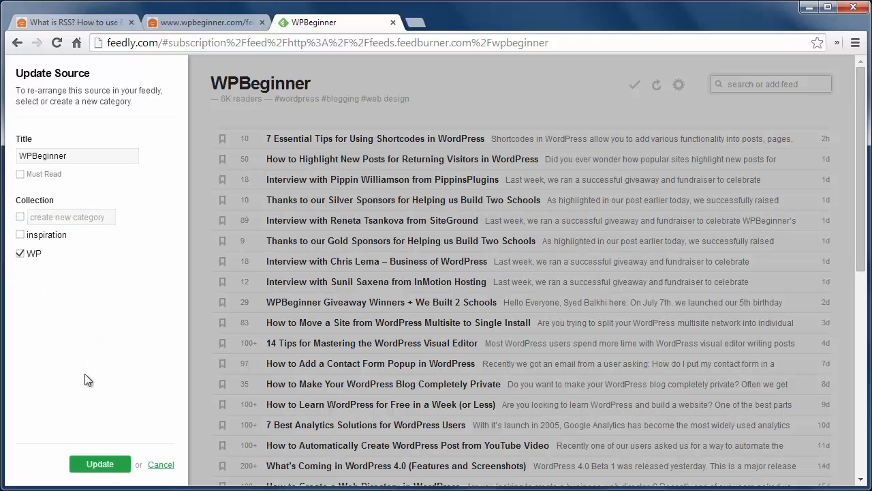
- Update the source so WPBeginner appears under the WP collection in the sidebar
click(99, 464)
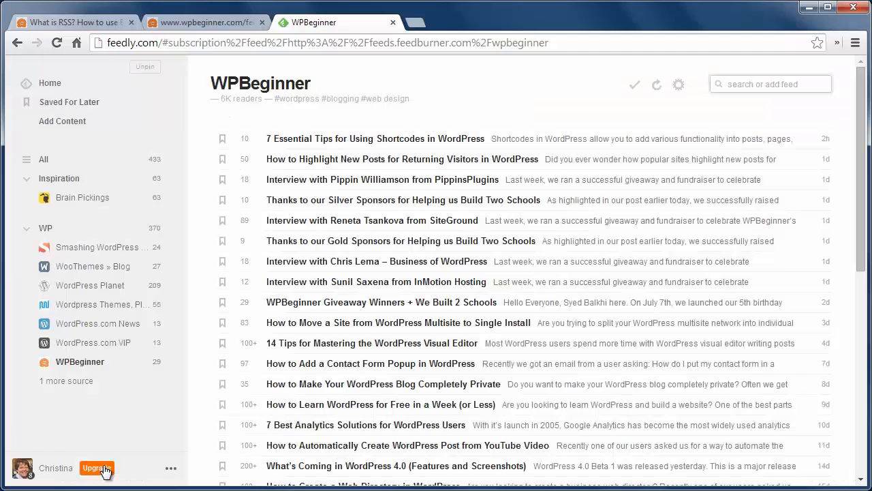
mouse_move(107, 428)
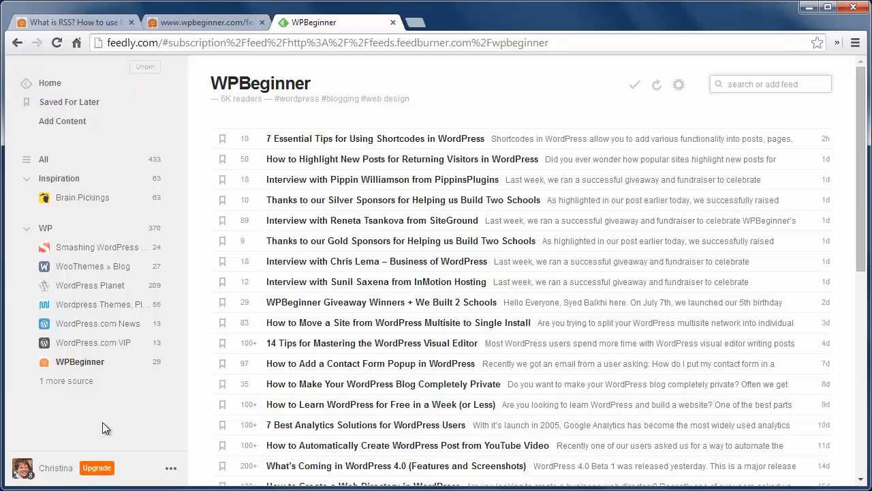
mouse_move(109, 406)
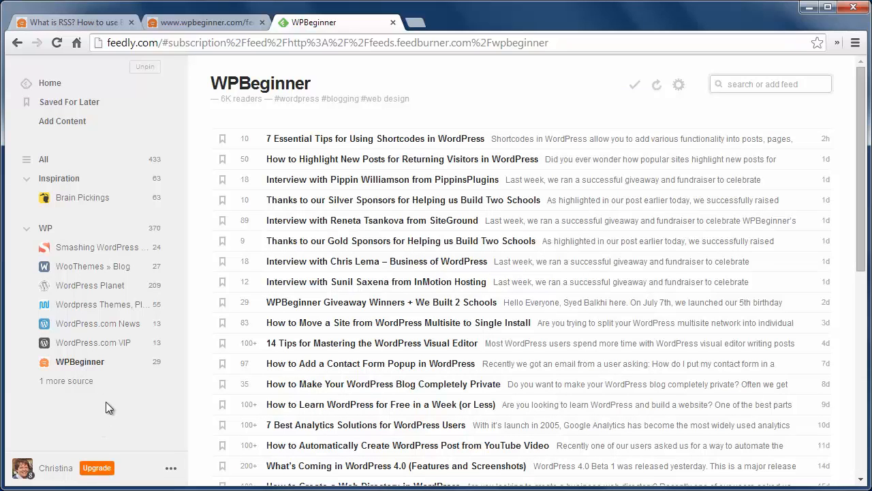
mouse_move(82, 32)
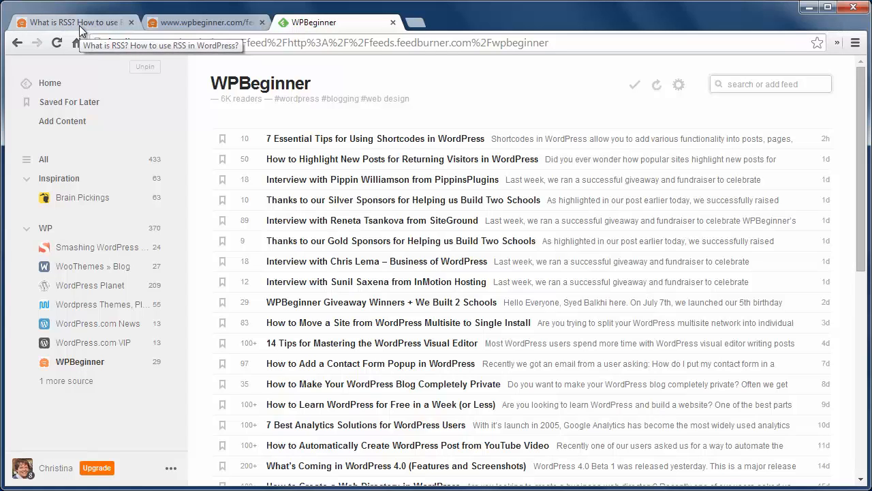
- Return to the 'What is RSS?' article and point out its orange RSS icon
click(68, 22)
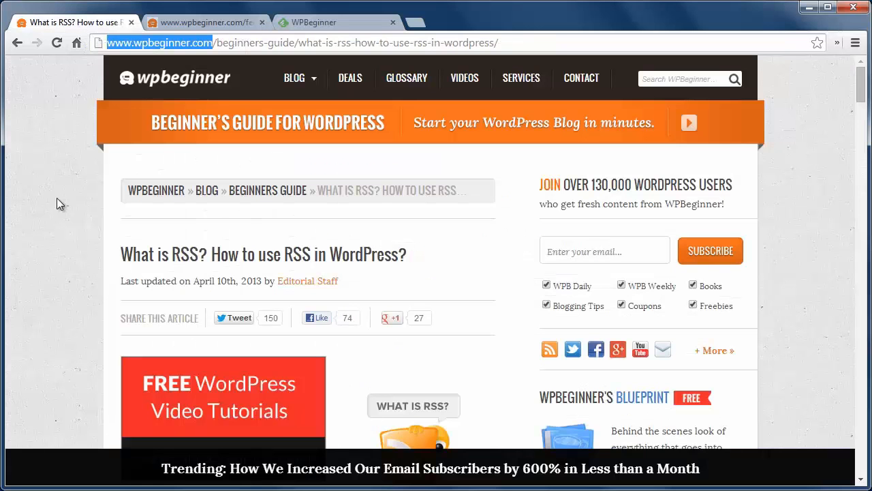
mouse_move(549, 349)
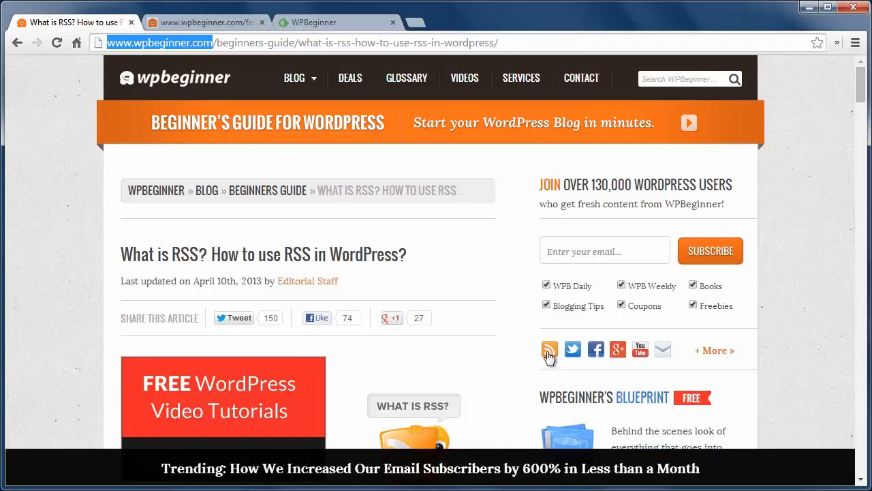
mouse_move(542, 349)
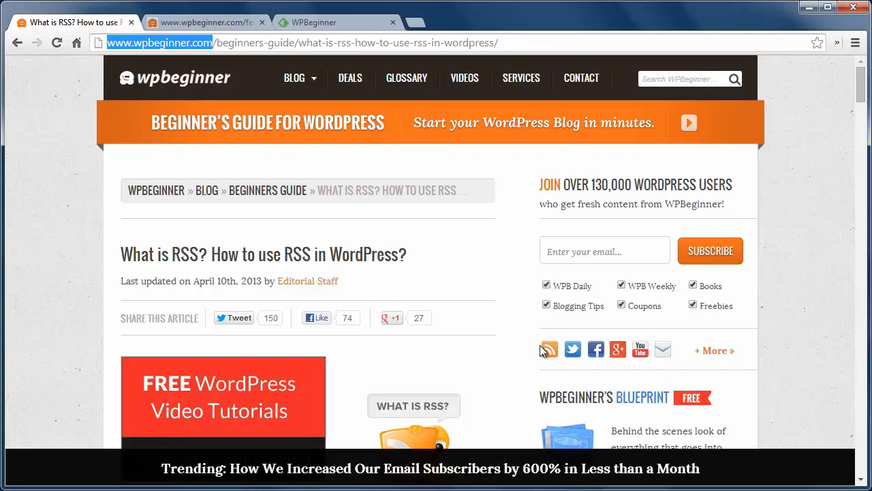